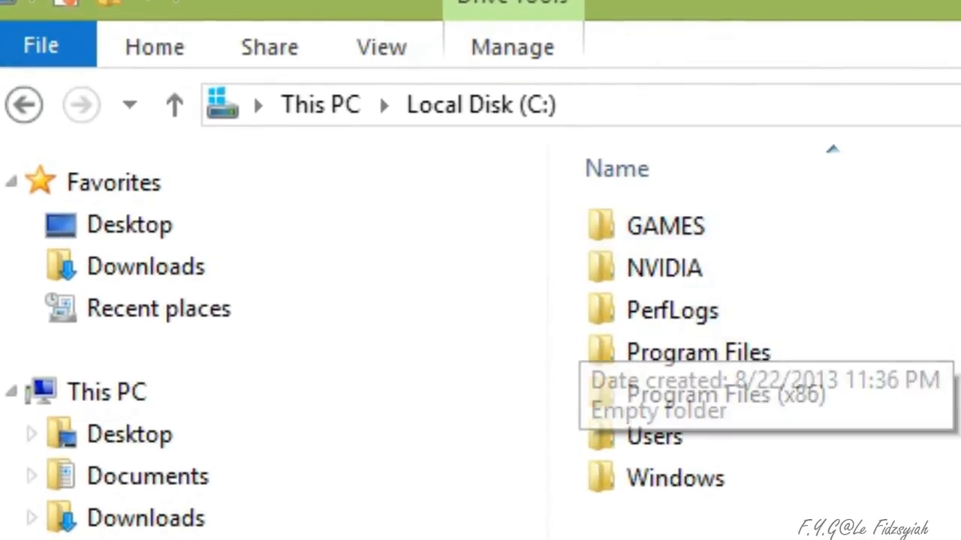
Step: Move the Explorer window aside and open the Army Men 1 Fix archive in WinRAR
{"action": "left_click", "coordinate": [665, 225]}
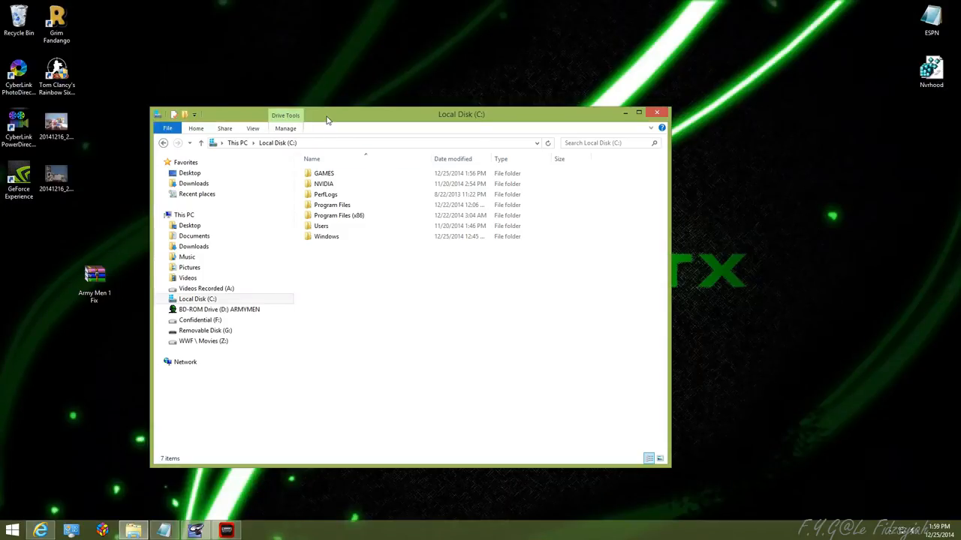
{"action": "left_click_drag", "start_coordinate": [327, 114], "coordinate": [387, 111]}
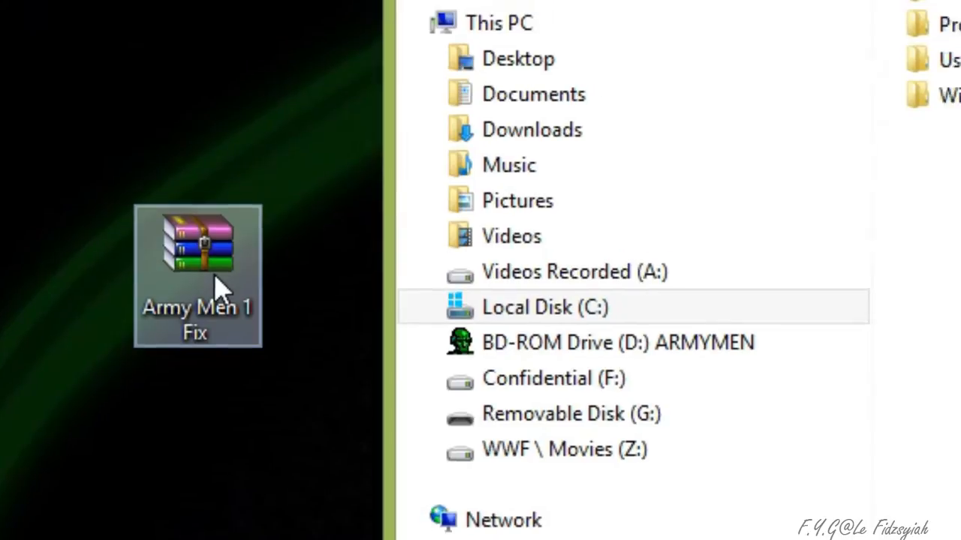
{"action": "double_click", "coordinate": [198, 243]}
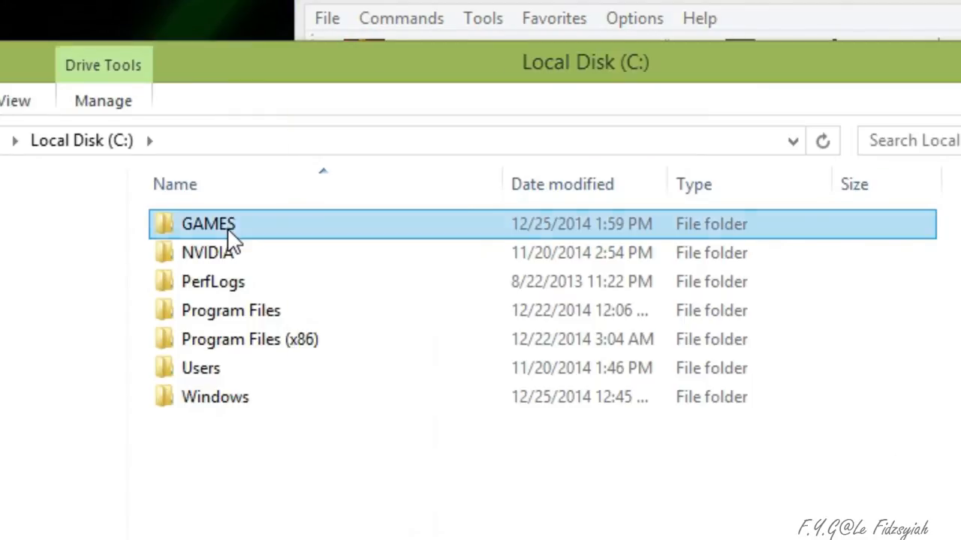
Step: Merge the Army Men Registry and Windows 8.1 Fix .reg files from C:\GAMES, then enter the Army Men folder
{"action": "double_click", "coordinate": [207, 223]}
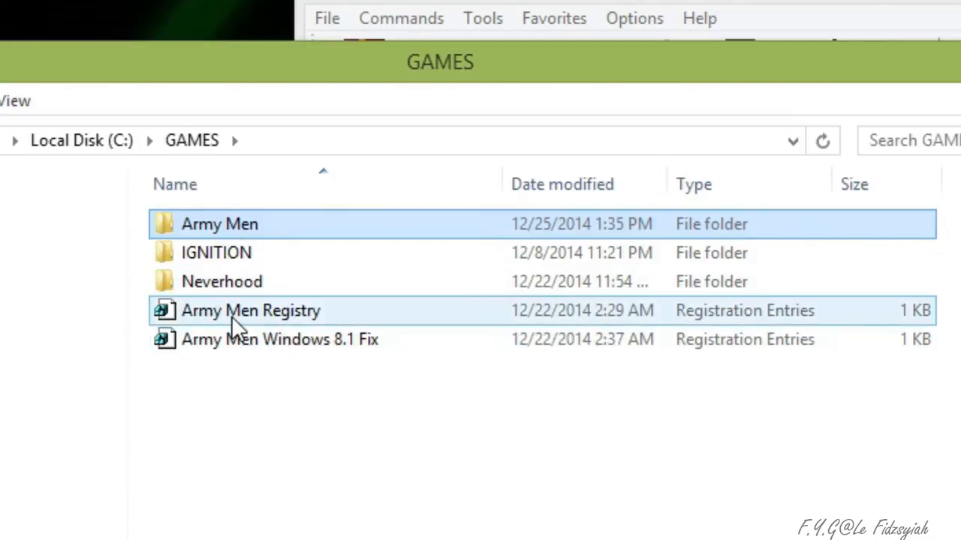
{"action": "double_click", "coordinate": [250, 310]}
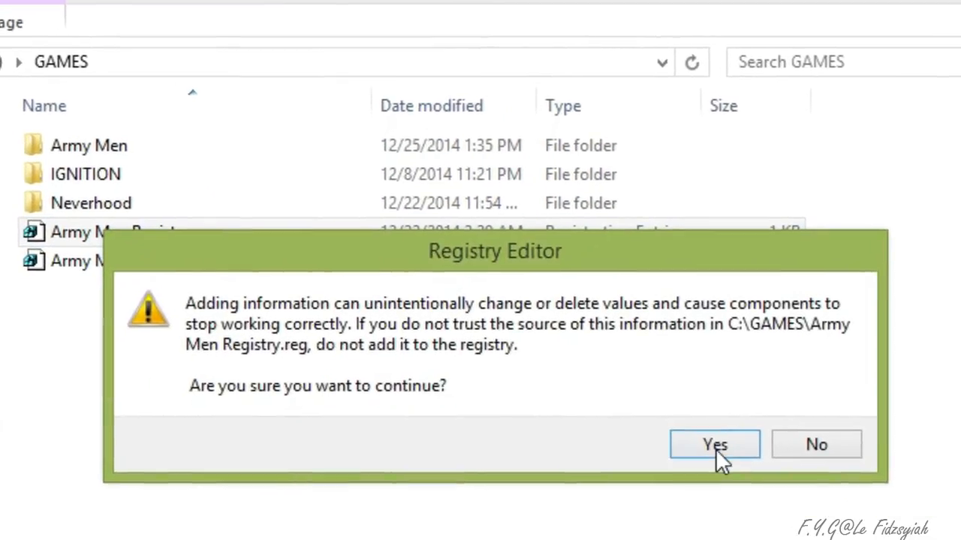
{"action": "left_click", "coordinate": [715, 445]}
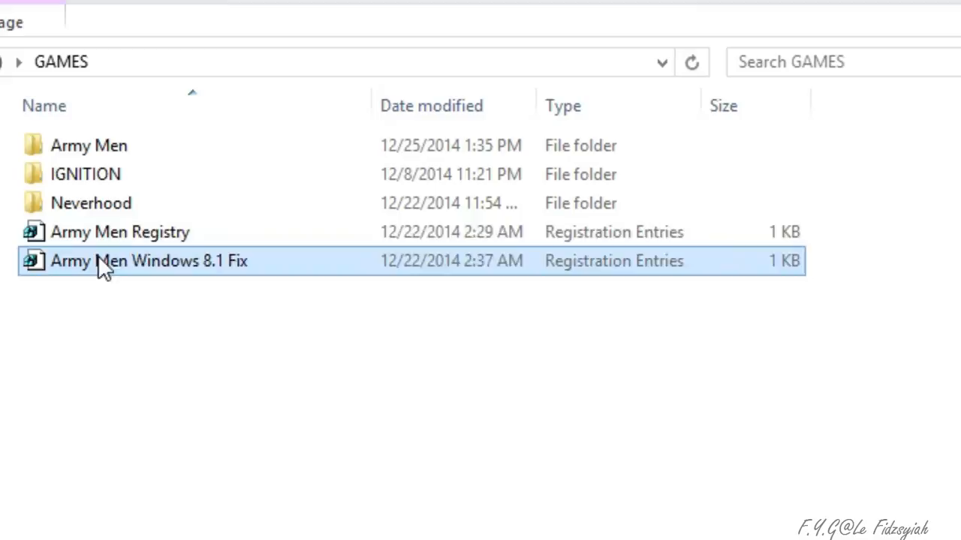
{"action": "double_click", "coordinate": [147, 261]}
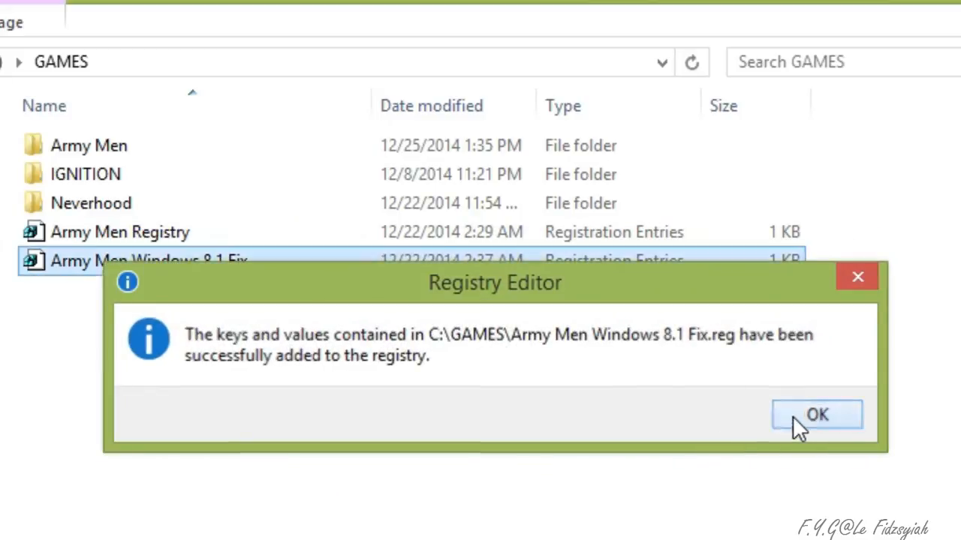
{"action": "left_click", "coordinate": [816, 414]}
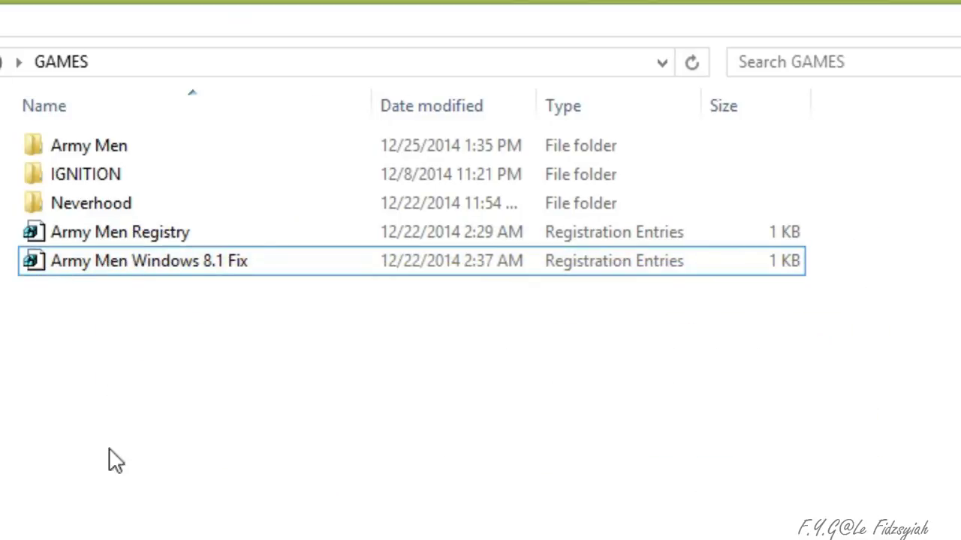
{"action": "double_click", "coordinate": [89, 144]}
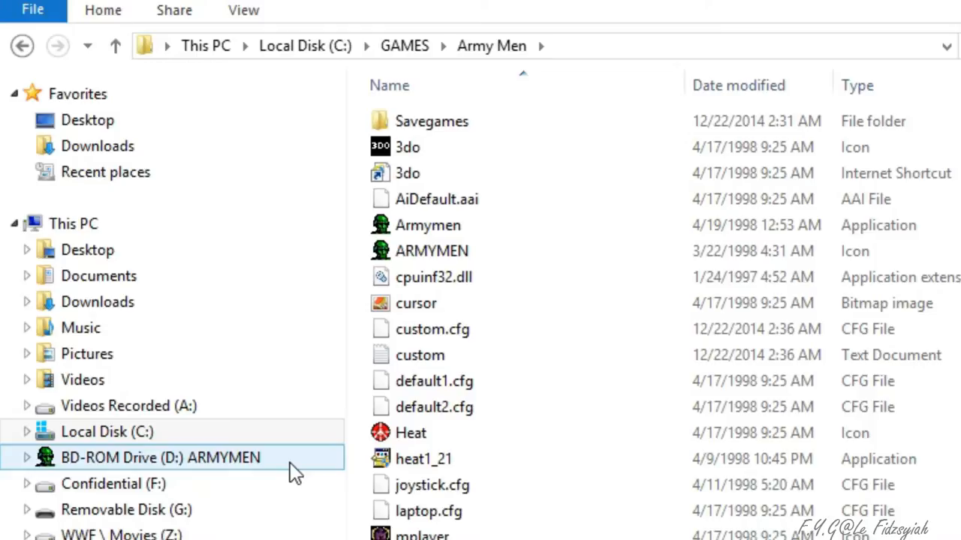
Step: Open the ARMYMEN disc on drive D and select the Alpine, Audio, AVI, Bayou, DATA, Desert, Maps, Screens and Stratmap folders
{"action": "double_click", "coordinate": [159, 458]}
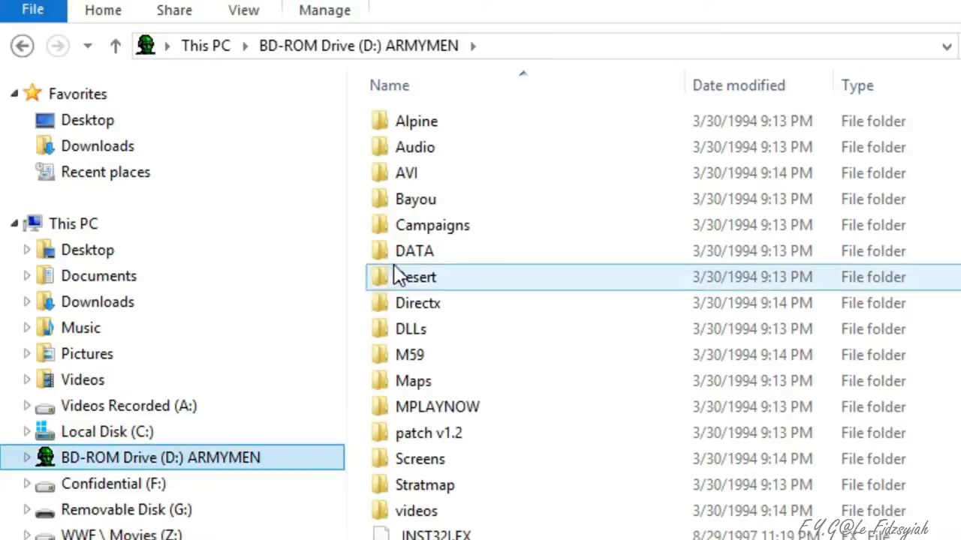
{"action": "mouse_move", "coordinate": [415, 198]}
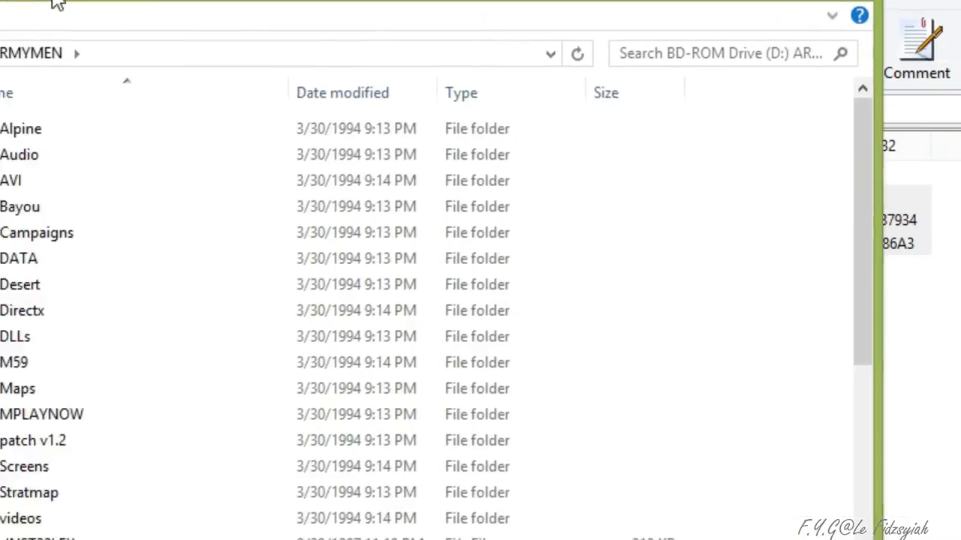
{"action": "left_click", "coordinate": [228, 113]}
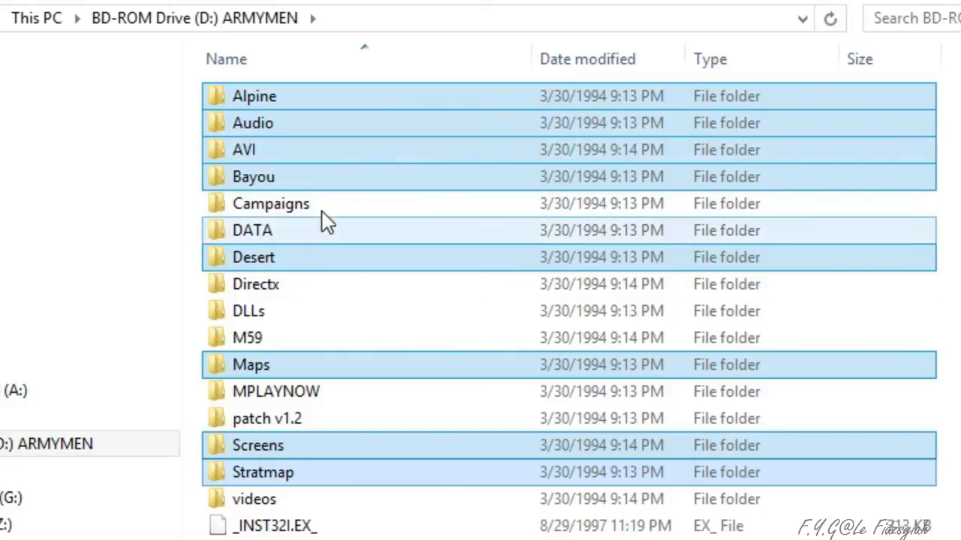
Step: Copy the nine selected disc folders via the right-click menu
{"action": "right_click", "coordinate": [252, 177]}
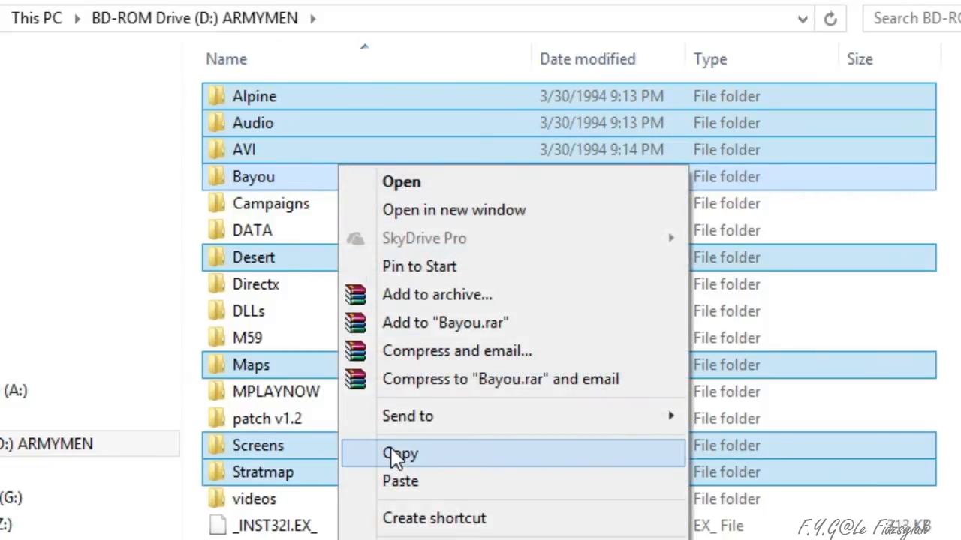
{"action": "left_click", "coordinate": [399, 453]}
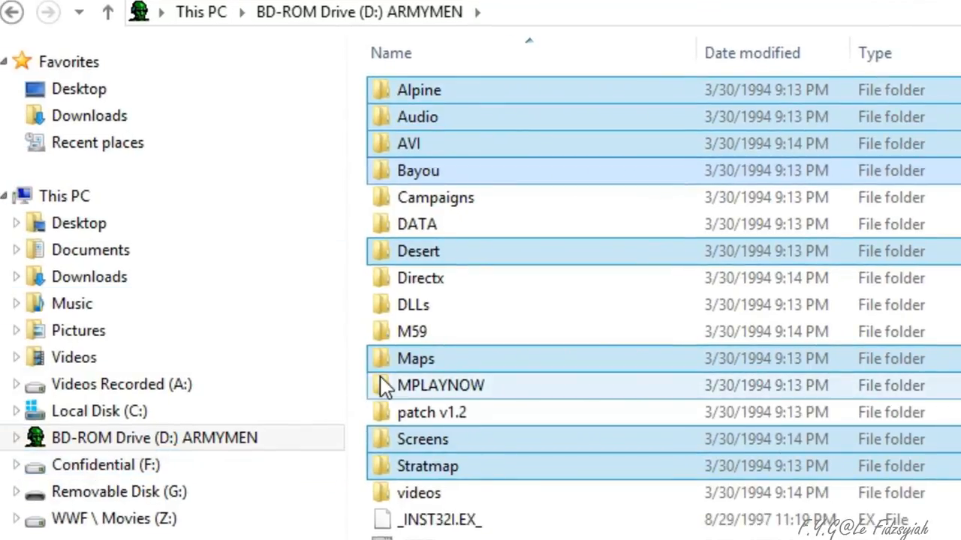
{"action": "mouse_move", "coordinate": [99, 412]}
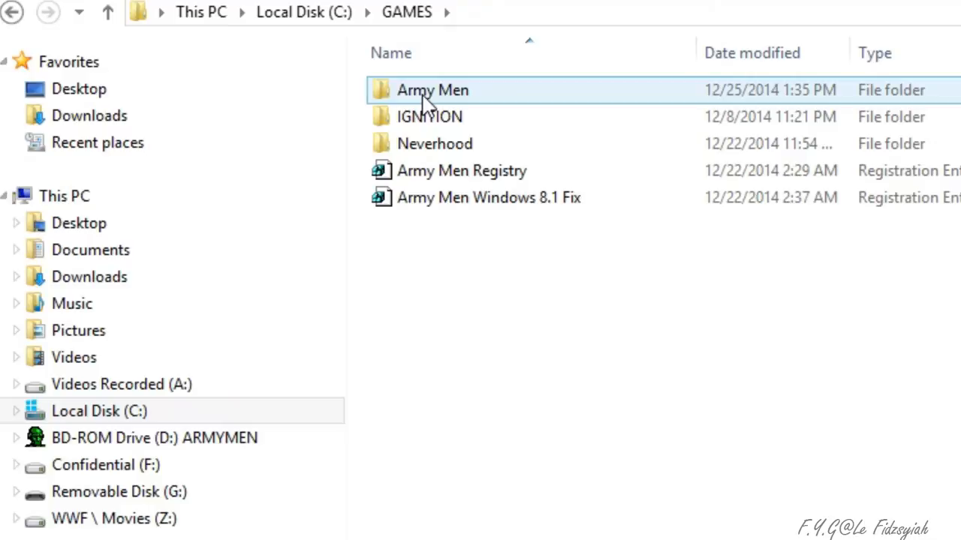
Step: Enter the Army Men game folder in C:\GAMES and review its files
{"action": "double_click", "coordinate": [433, 90]}
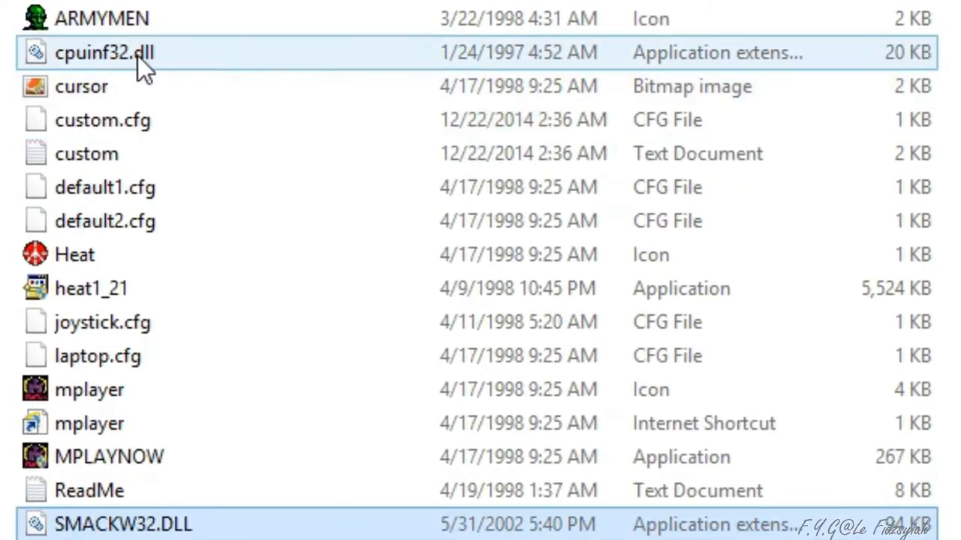
{"action": "mouse_move", "coordinate": [105, 52]}
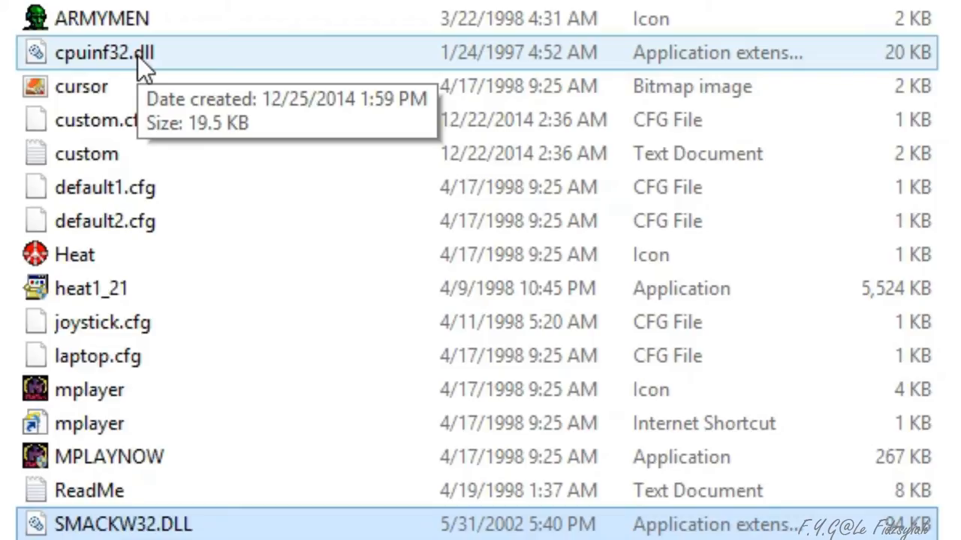
{"action": "mouse_move", "coordinate": [84, 81]}
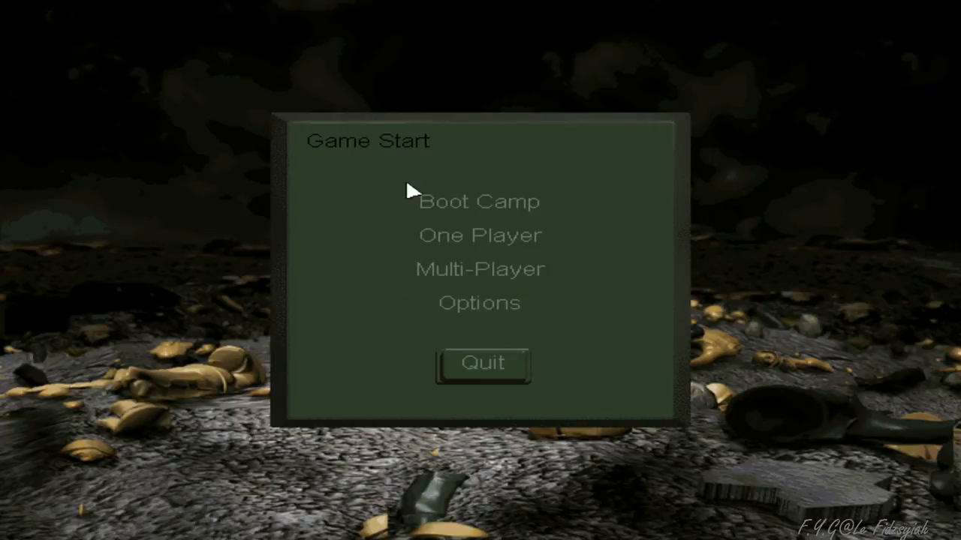
Step: Run Armymen.exe so the game reaches its Game Start menu
{"action": "left_click", "coordinate": [481, 201]}
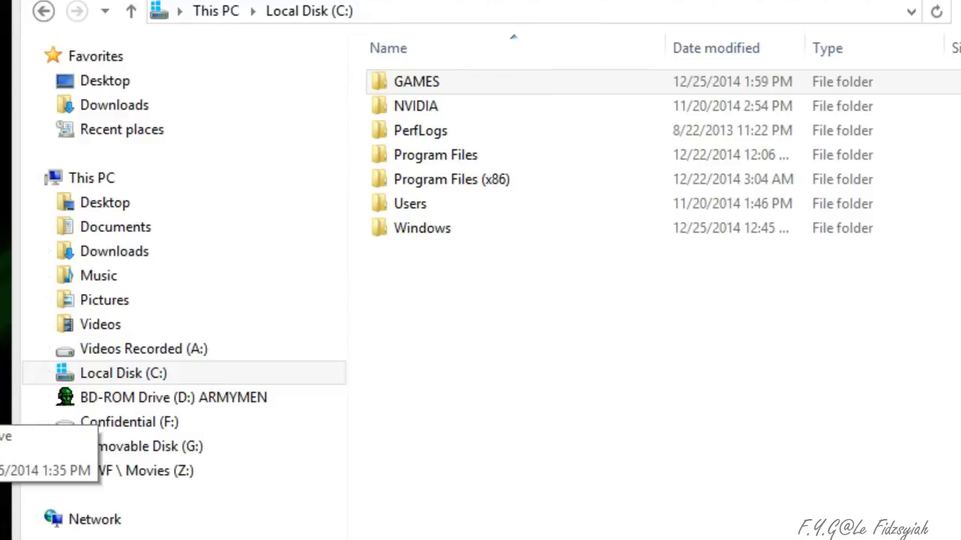
Step: Return to C:\GAMES, glance at the ARMYMEN disc, then enter the Army Men folder
{"action": "double_click", "coordinate": [416, 81]}
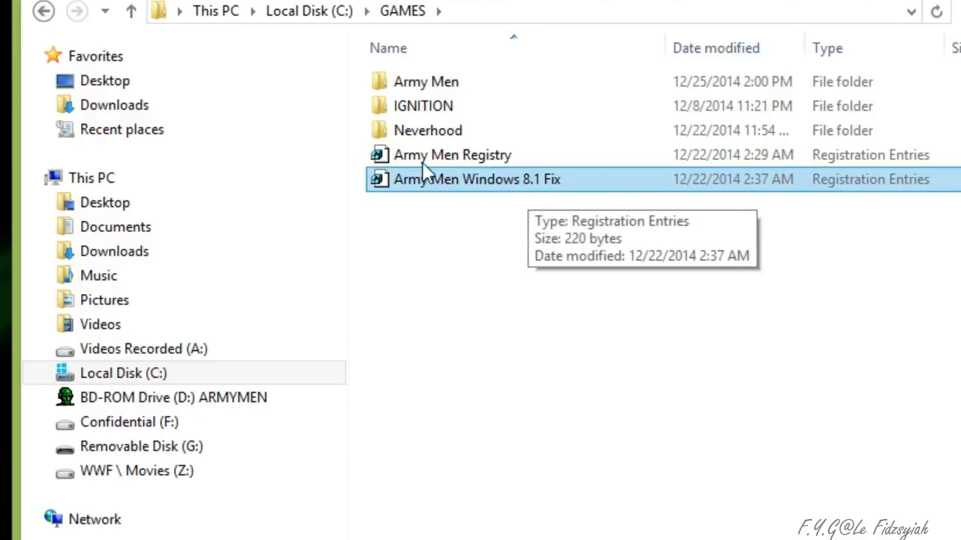
{"action": "left_click", "coordinate": [174, 396]}
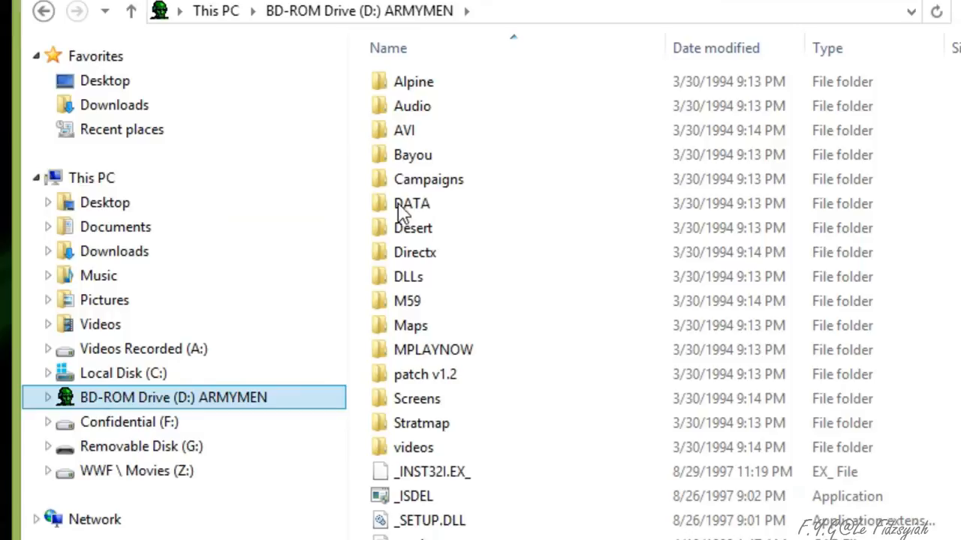
{"action": "left_click", "coordinate": [123, 372]}
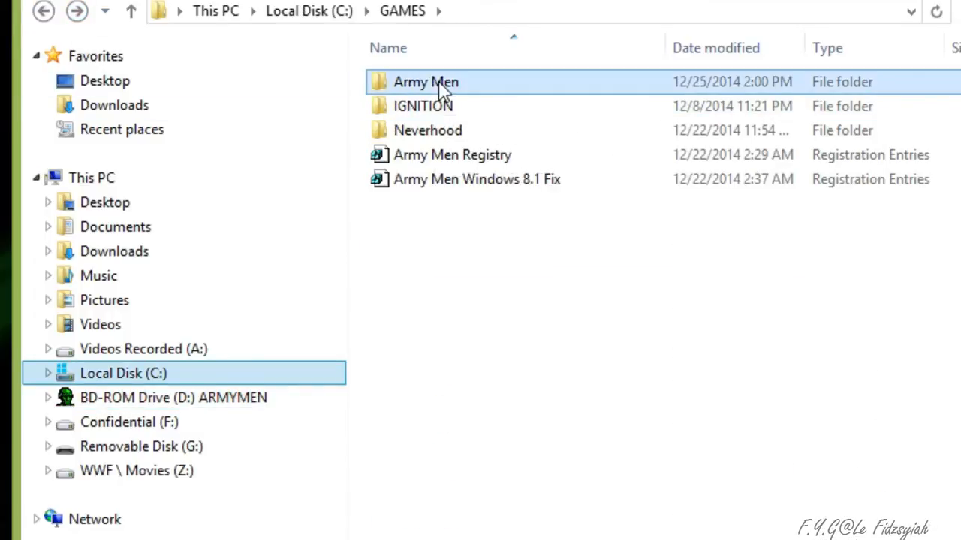
{"action": "double_click", "coordinate": [427, 81]}
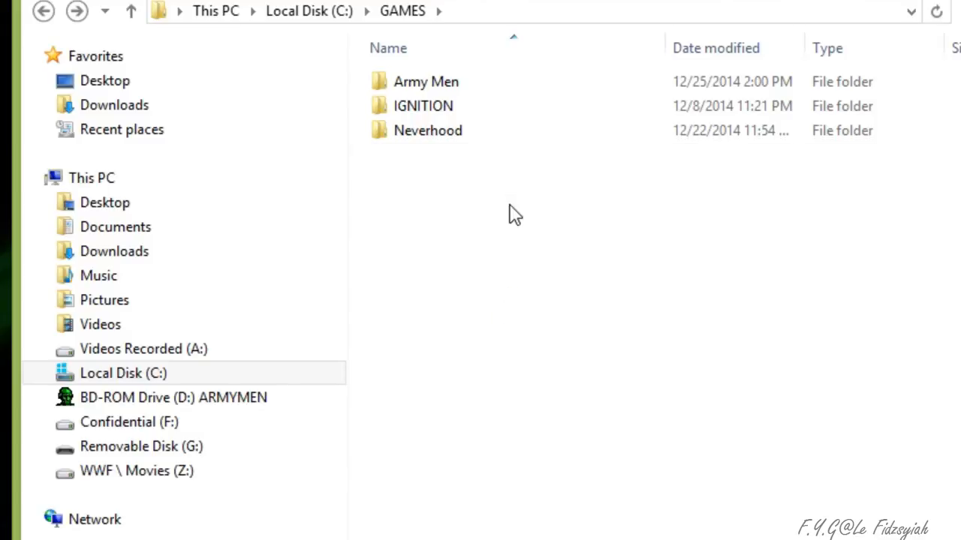
{"action": "mouse_move", "coordinate": [510, 222]}
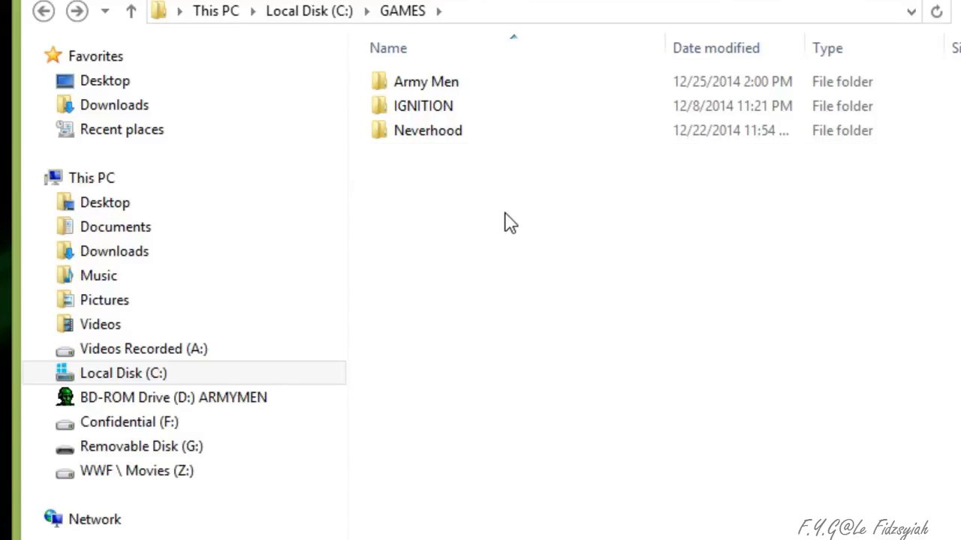